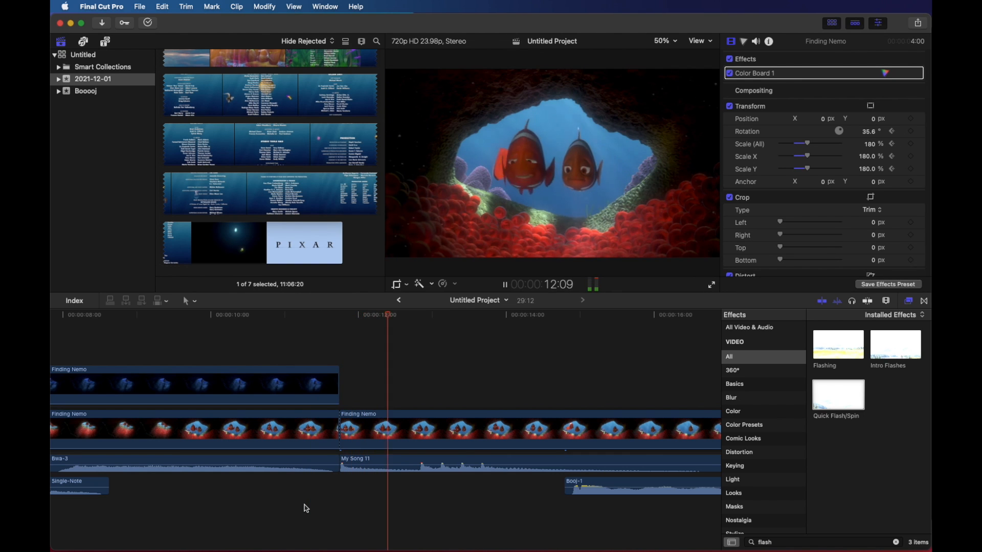
Jump later in the main clip and scroll the timeline right to reach the skull clip.
left_click(504, 284)
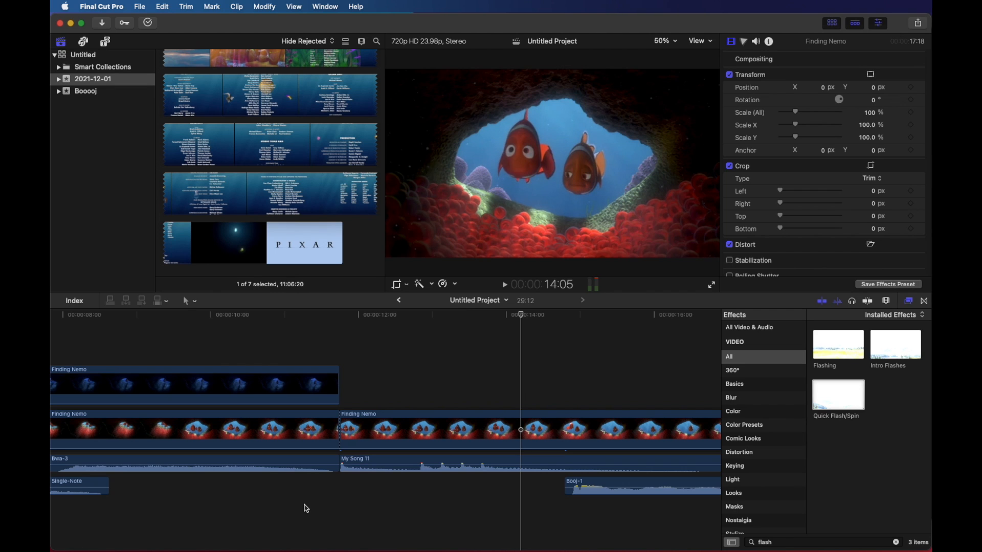
scroll("right", 3)
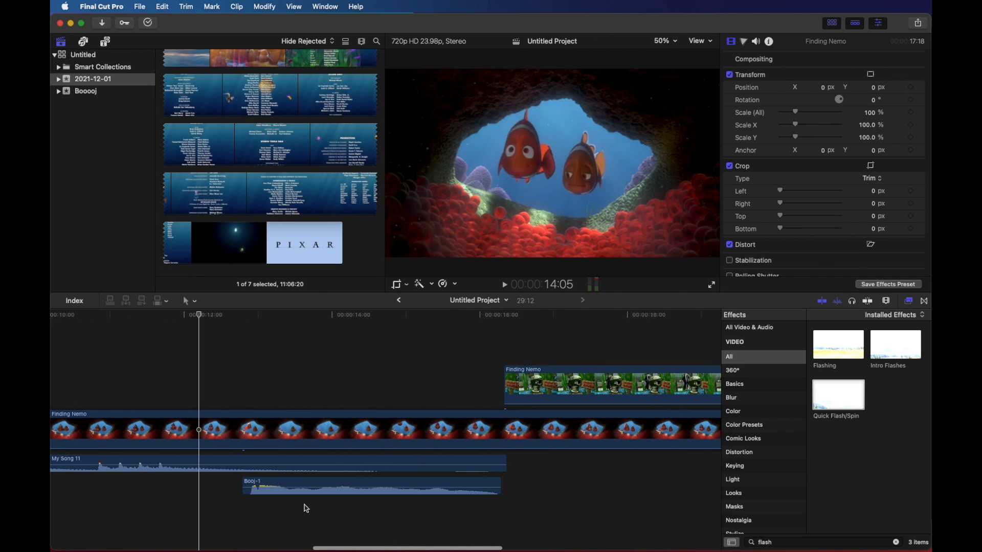
scroll("right", 3)
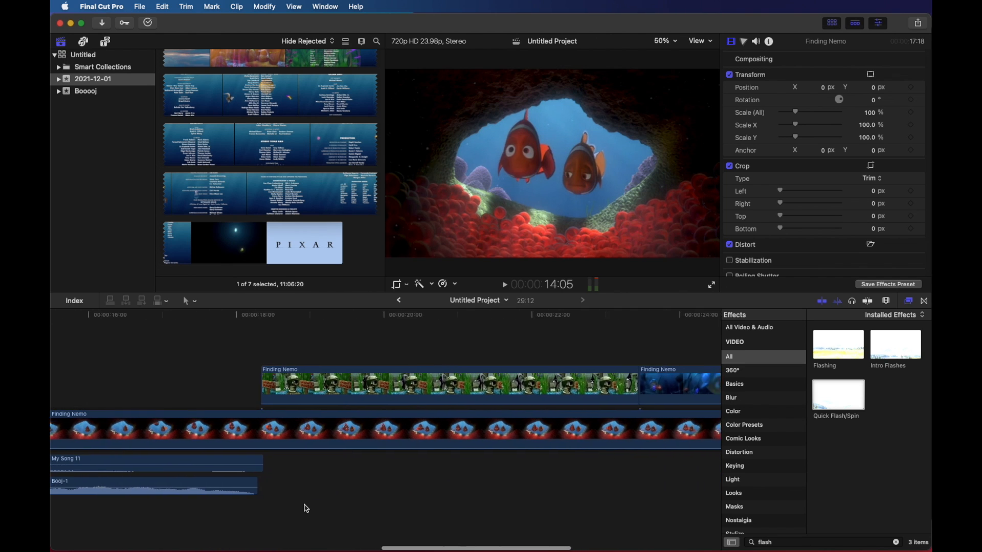
scroll("right", 3)
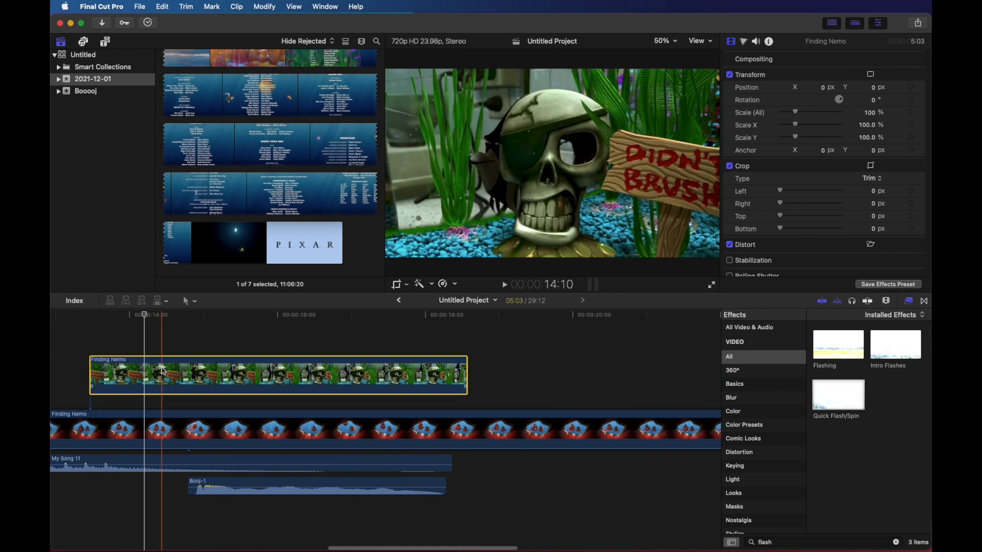
Snap the skull-and-sign clip to the start of the main clip's second section.
left_click_drag(162, 374, 325, 381)
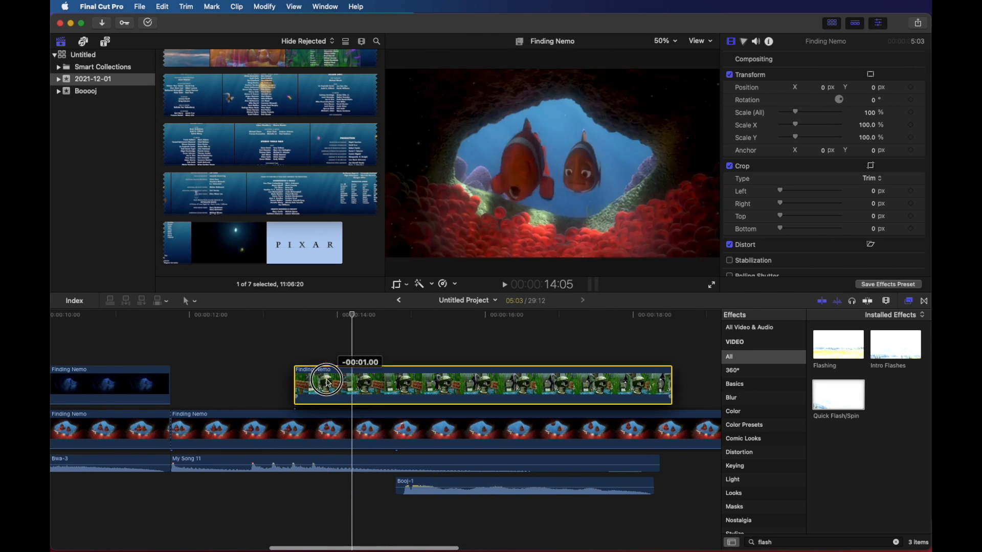
left_click_drag(325, 381, 216, 372)
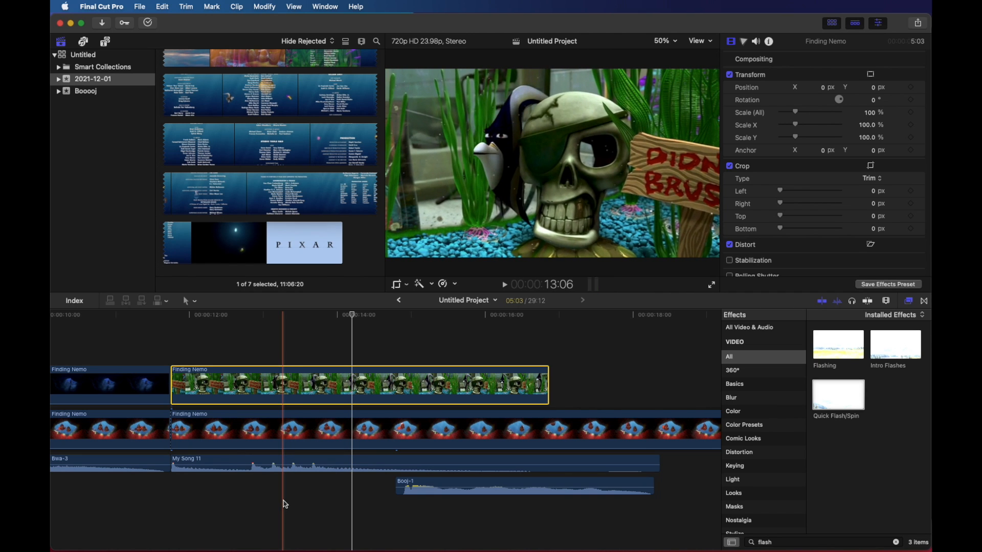
left_click(236, 386)
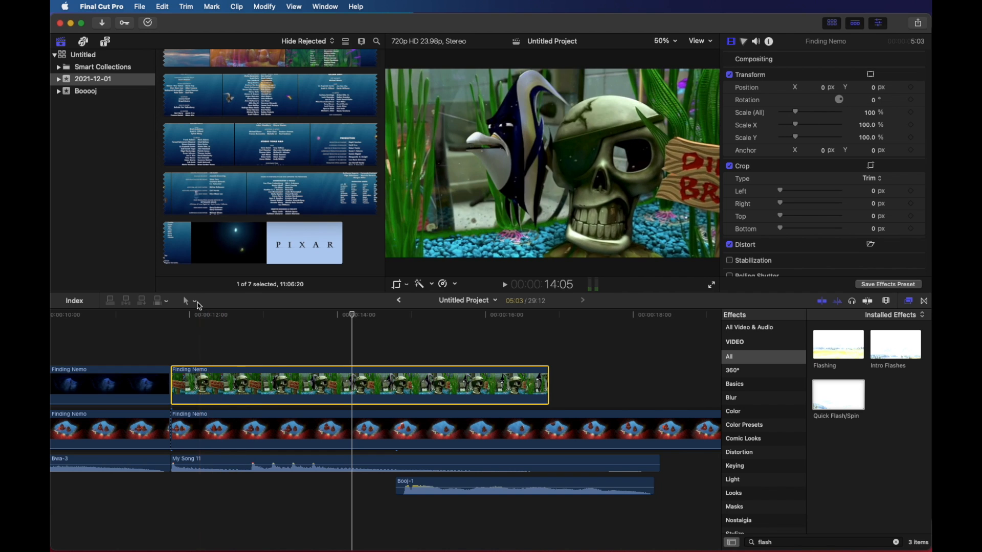
Switch to the Blade tool to split the connected Finding Nemo clip into short pieces.
left_click(185, 301)
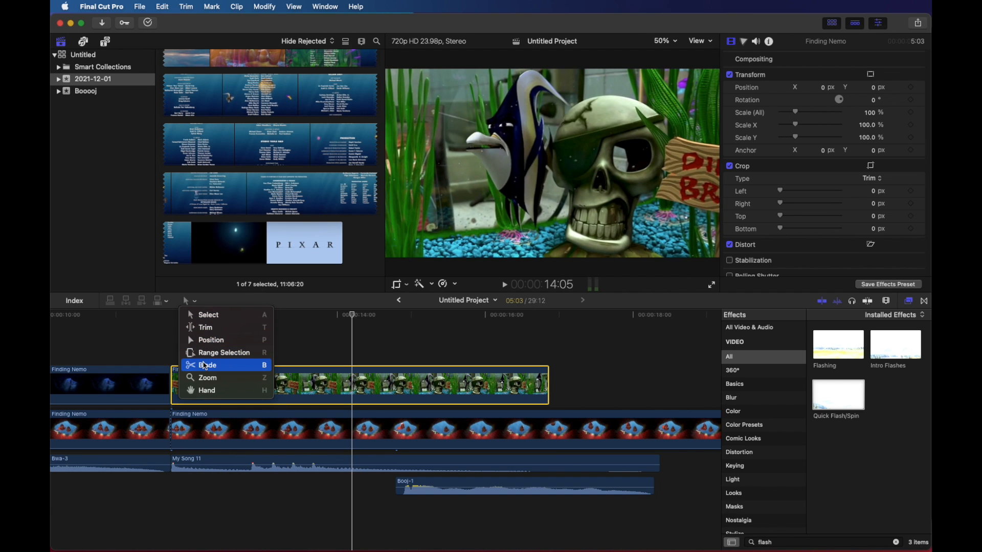
left_click(207, 365)
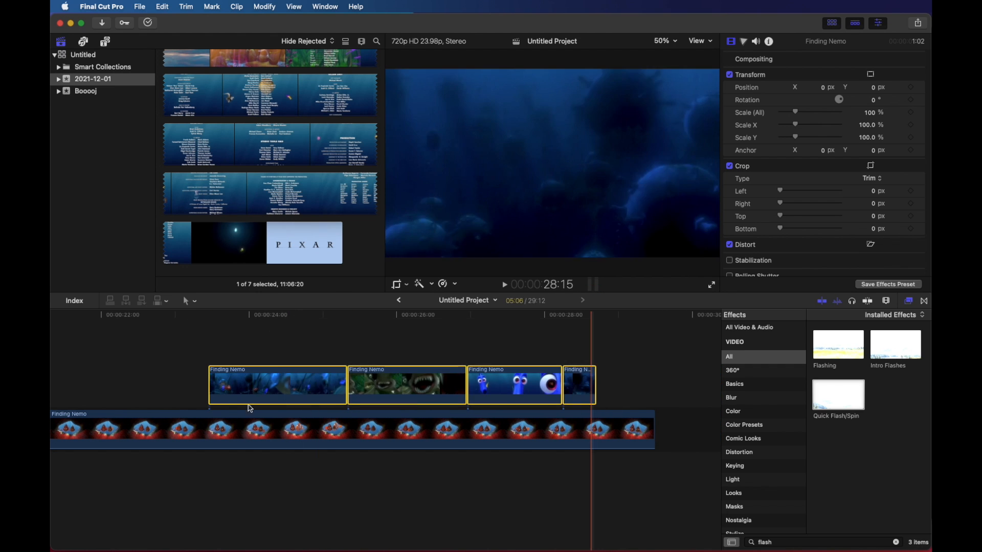
Move the short clips earlier above the main clip and blade the dark underwater clip to a snippet.
left_click_drag(275, 386, 178, 363)
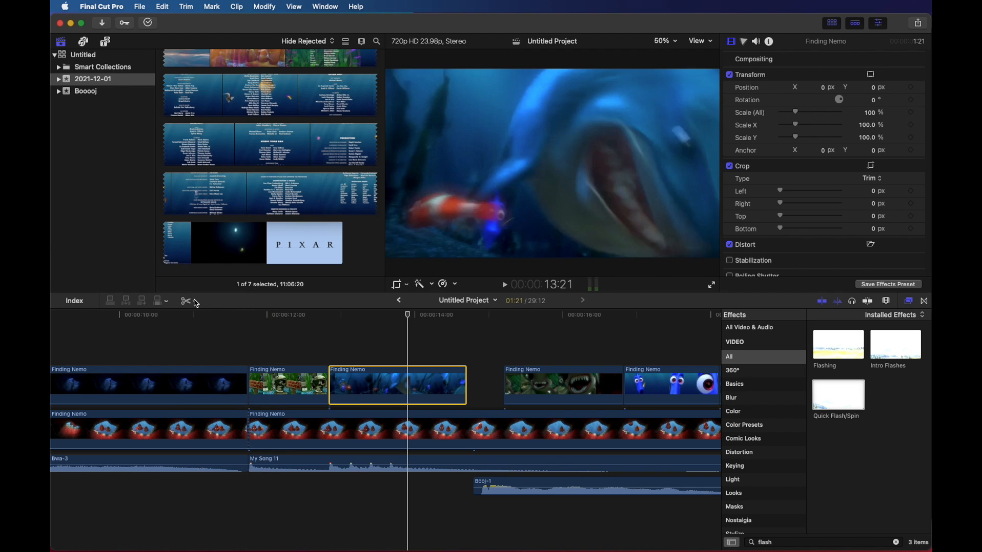
left_click(185, 300)
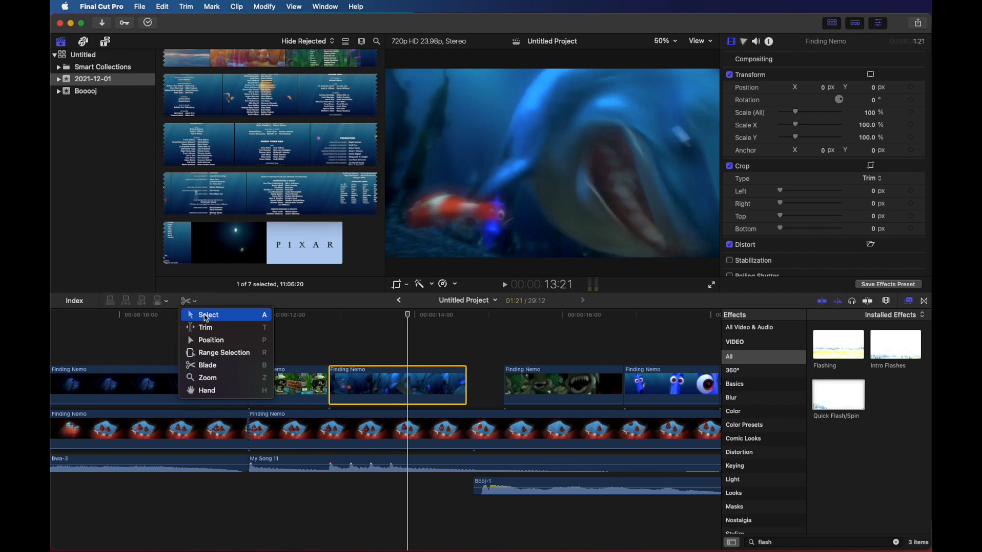
mouse_move(206, 369)
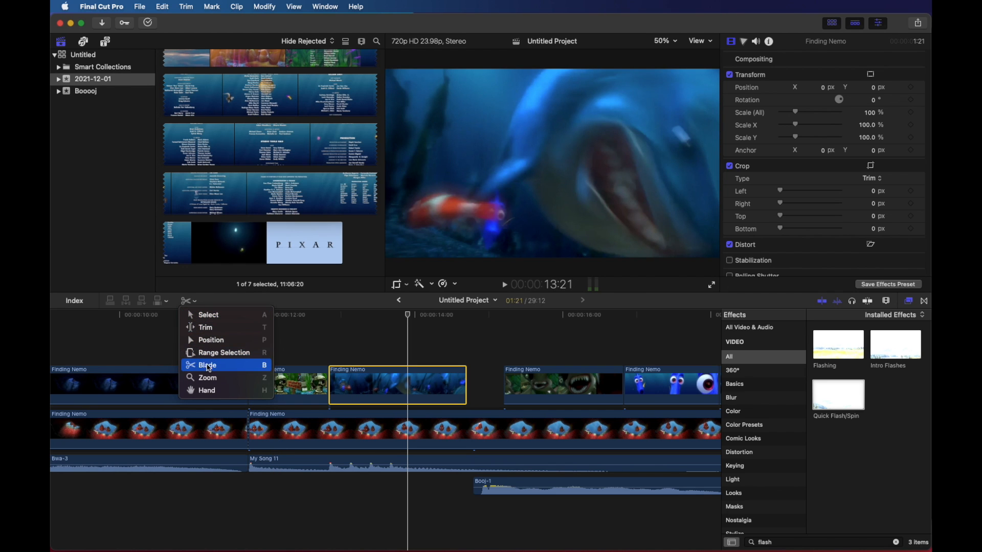
mouse_move(222, 369)
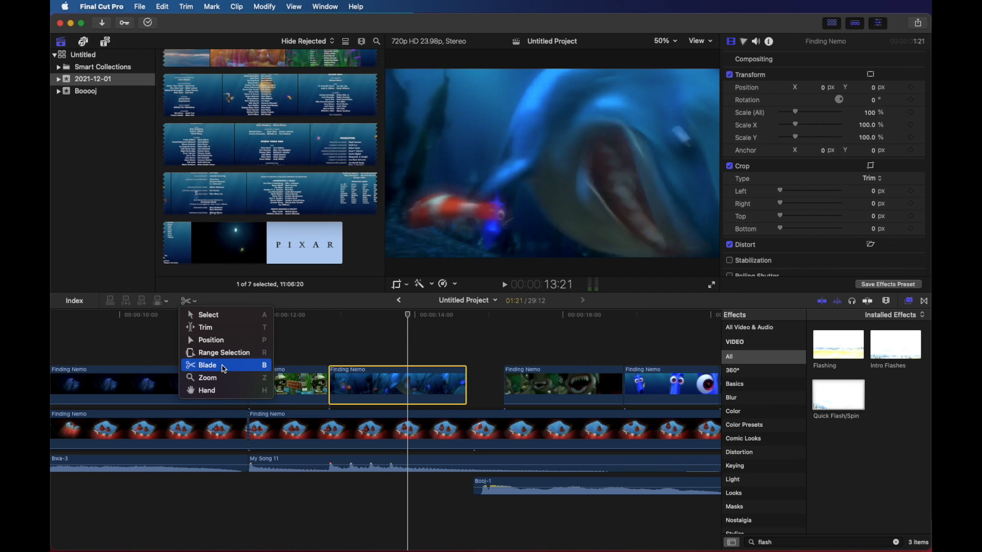
left_click(207, 364)
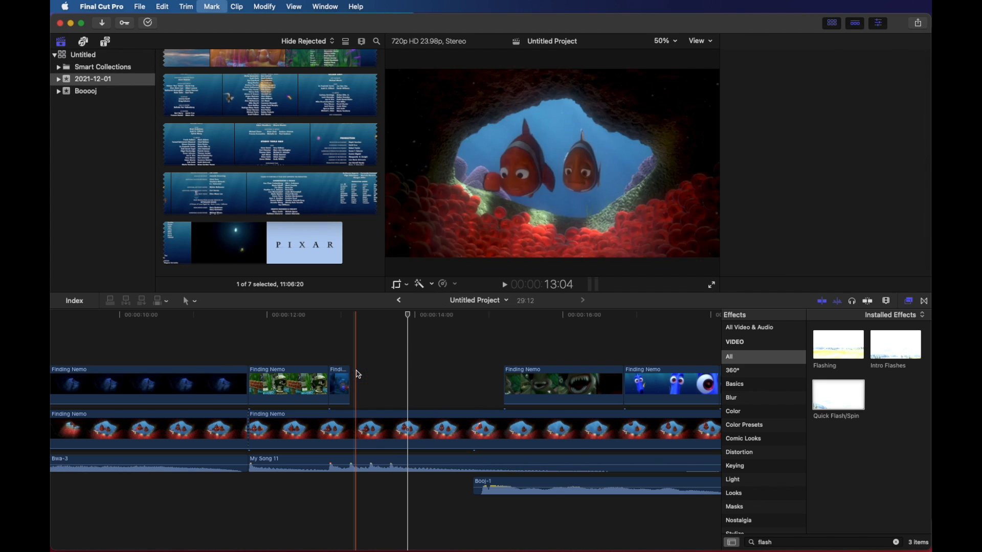
Place the Dory clip right after the snippets and cut it shorter with the Blade.
left_click(638, 385)
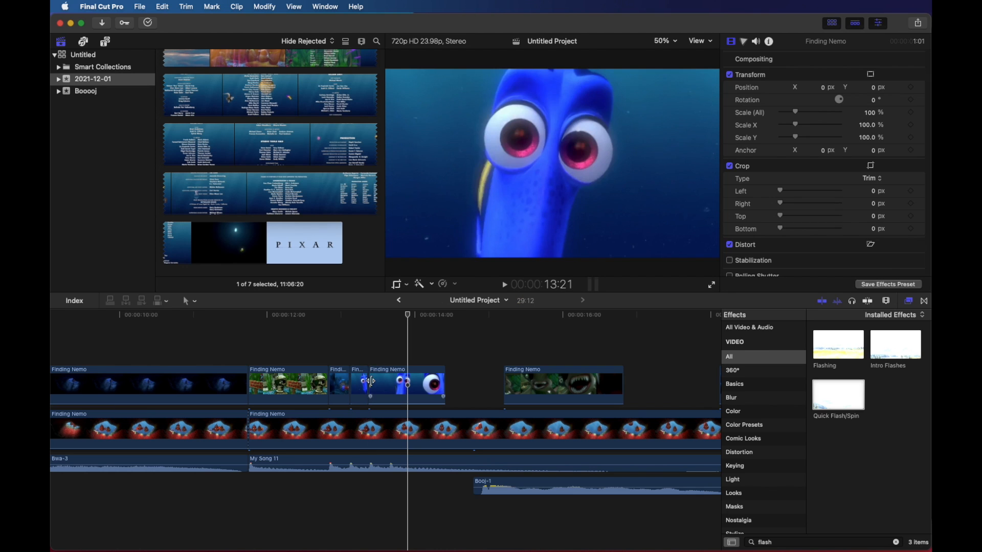
left_click(358, 386)
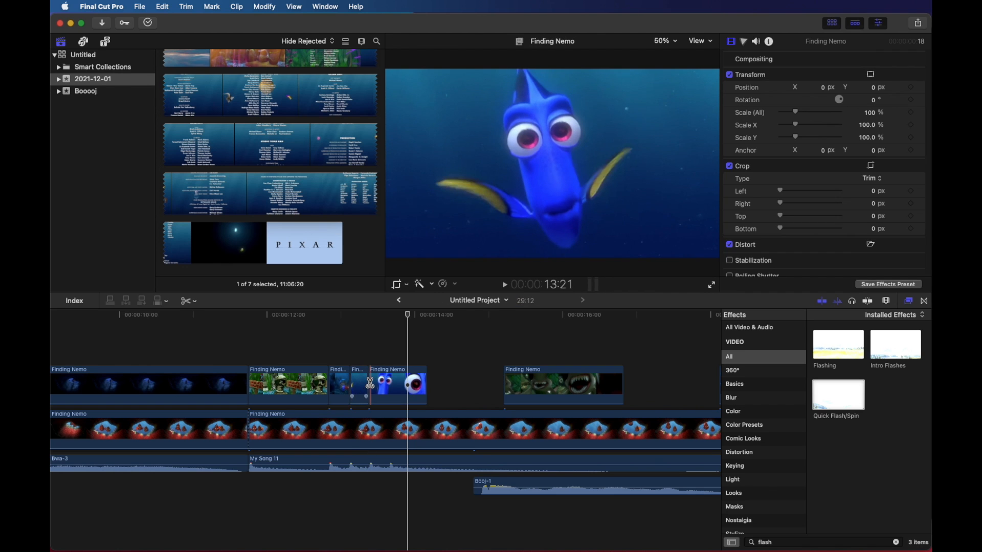
left_click(397, 386)
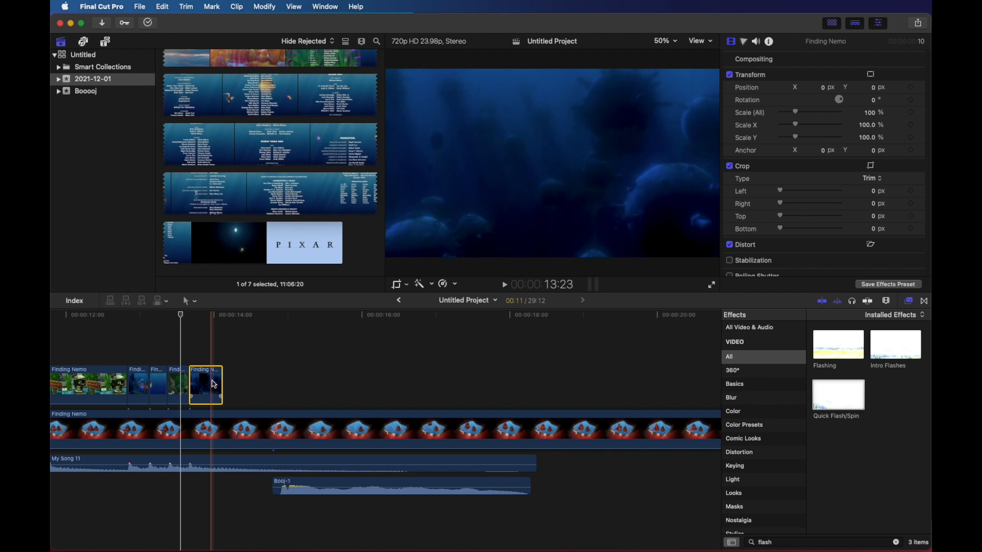
Retime the final dark underwater clip to Slow 50% via Modify > Retime.
left_click(264, 6)
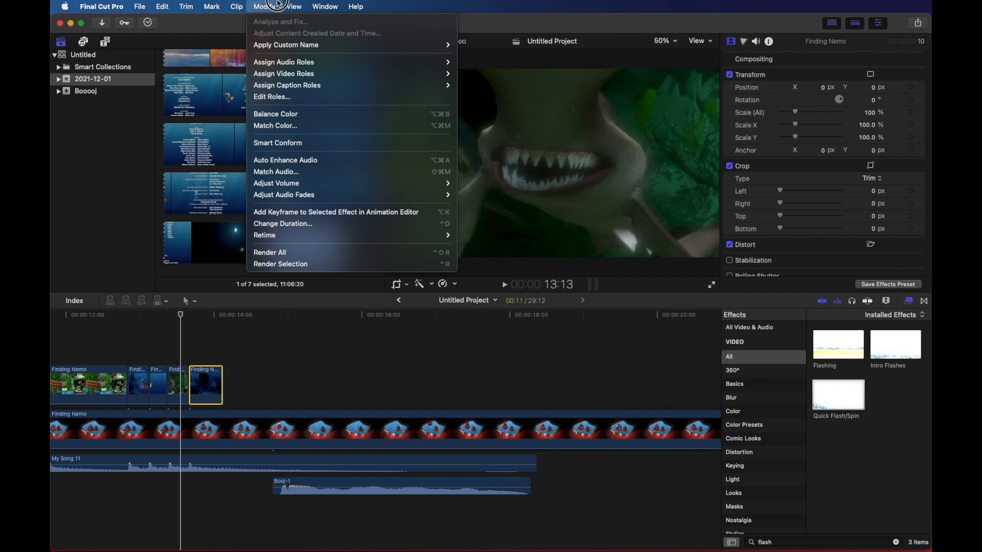
mouse_move(264, 235)
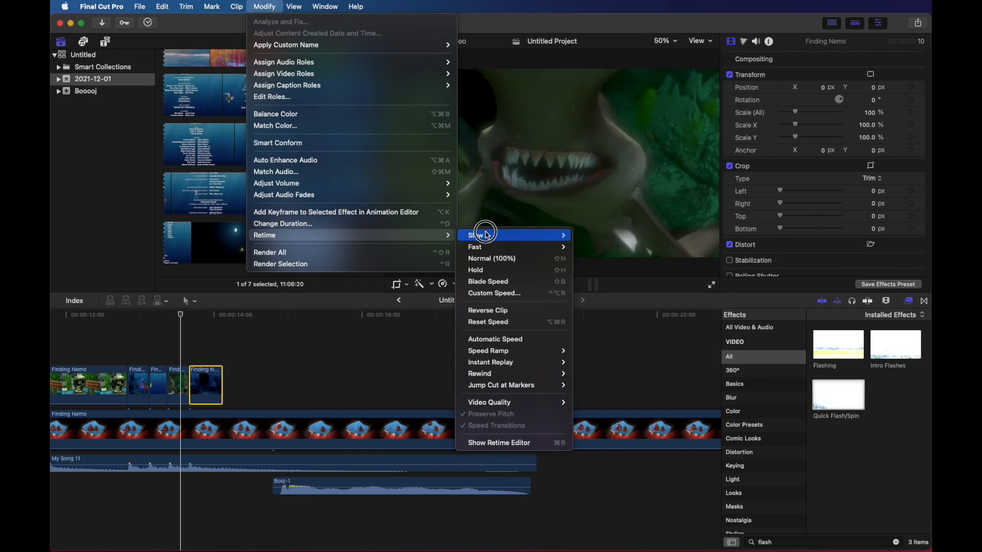
mouse_move(482, 235)
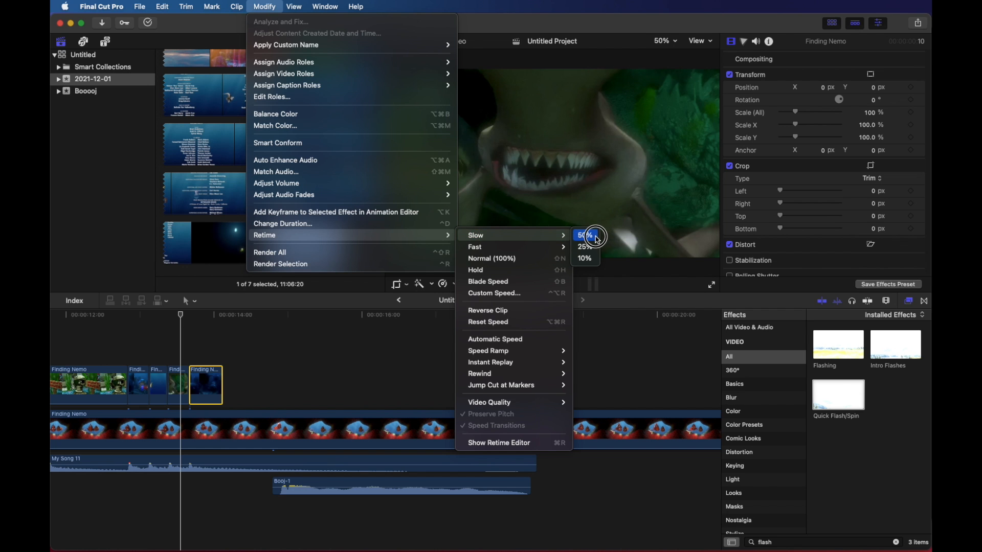
left_click(587, 236)
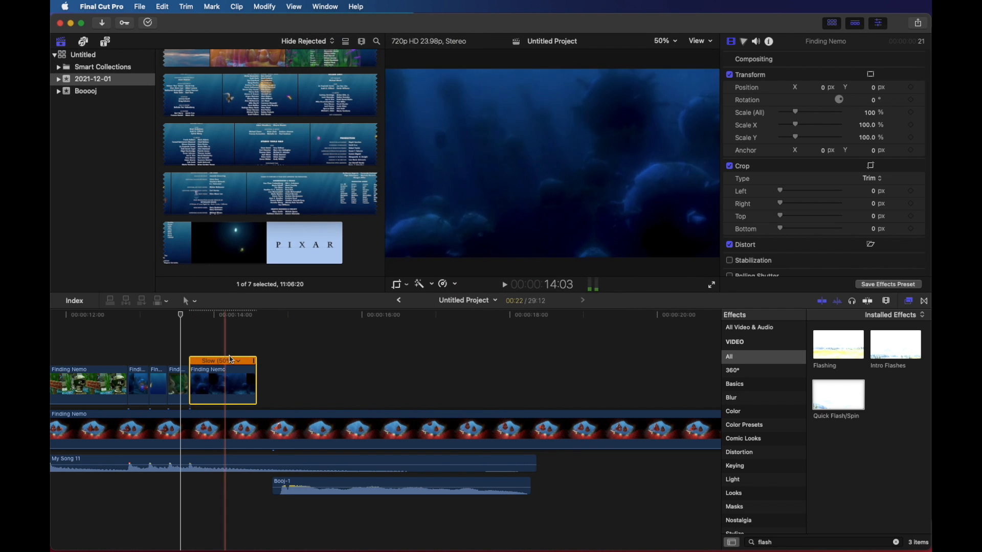